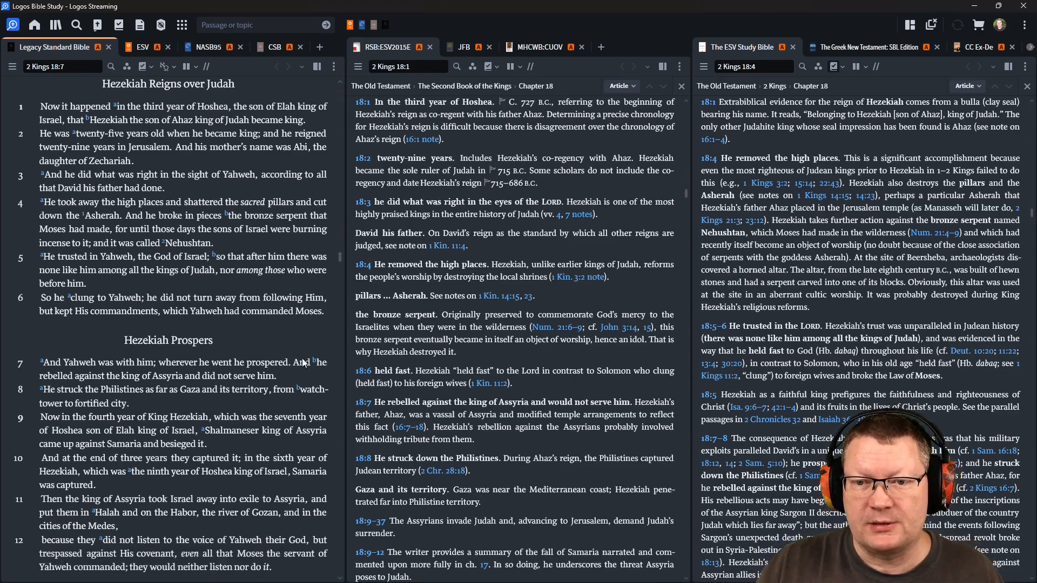
Scroll the Legacy Standard Bible through 2 Kings 18:1–12 as the RSB and ESV notes follow.
{"action": "scroll", "scroll_direction": "down", "scroll_amount": 3}
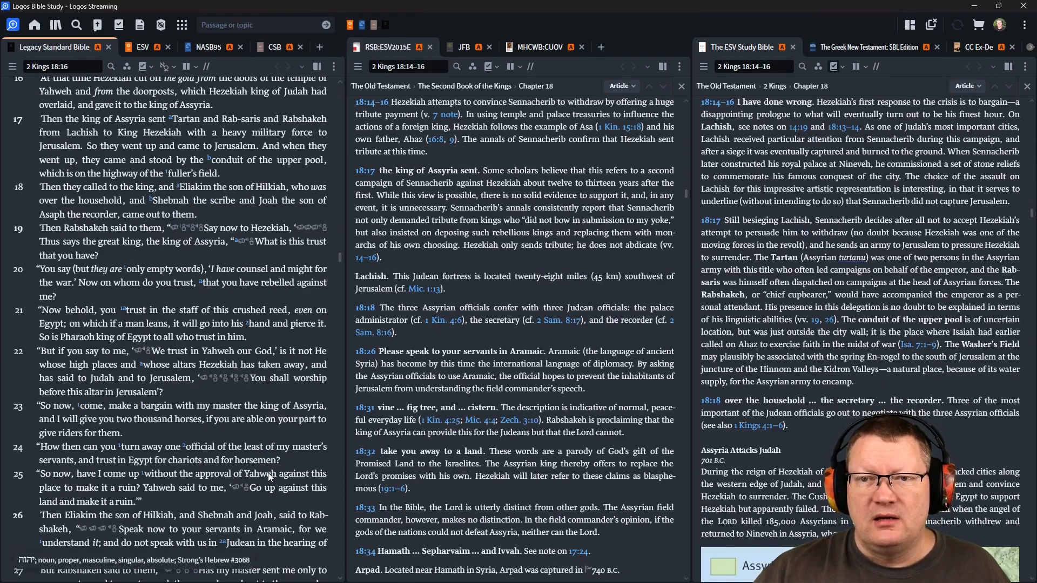
Scroll from 2 Kings 18:18 toward the Rabshakeh's speech and the Assyrian campaign map.
{"action": "scroll", "scroll_direction": "down", "scroll_amount": 3}
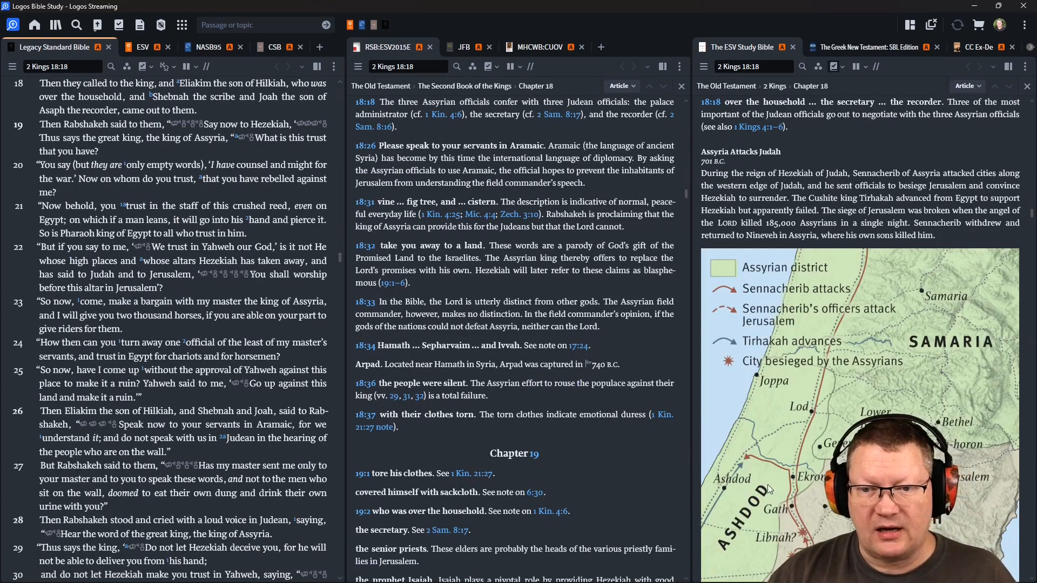
Scroll past the Assyria map to the ESV Study Bible notes on 2 Kings 18:19–25.
{"action": "scroll", "scroll_direction": "down", "scroll_amount": 3}
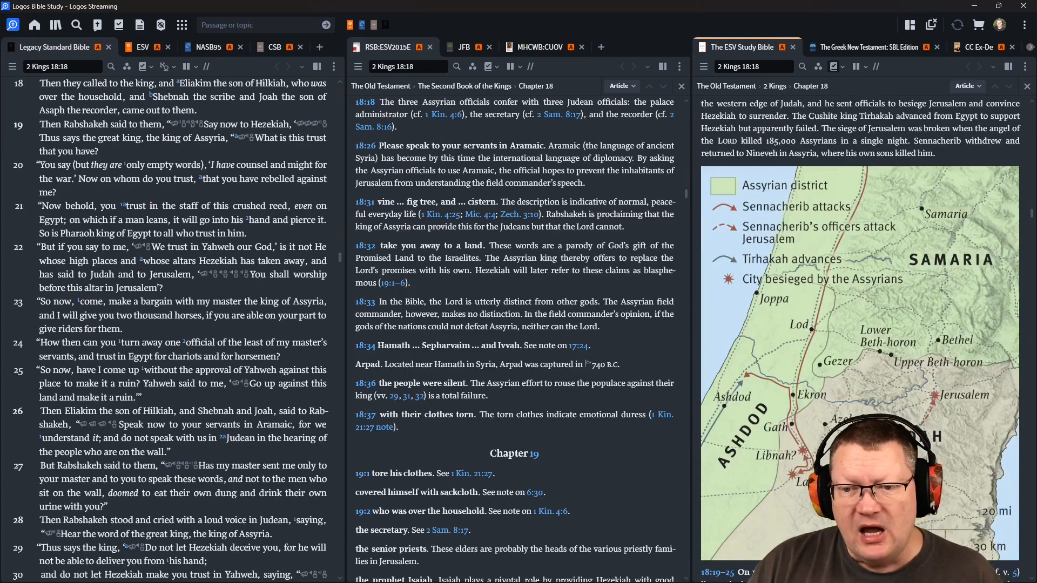
{"action": "scroll", "scroll_direction": "down", "scroll_amount": 3}
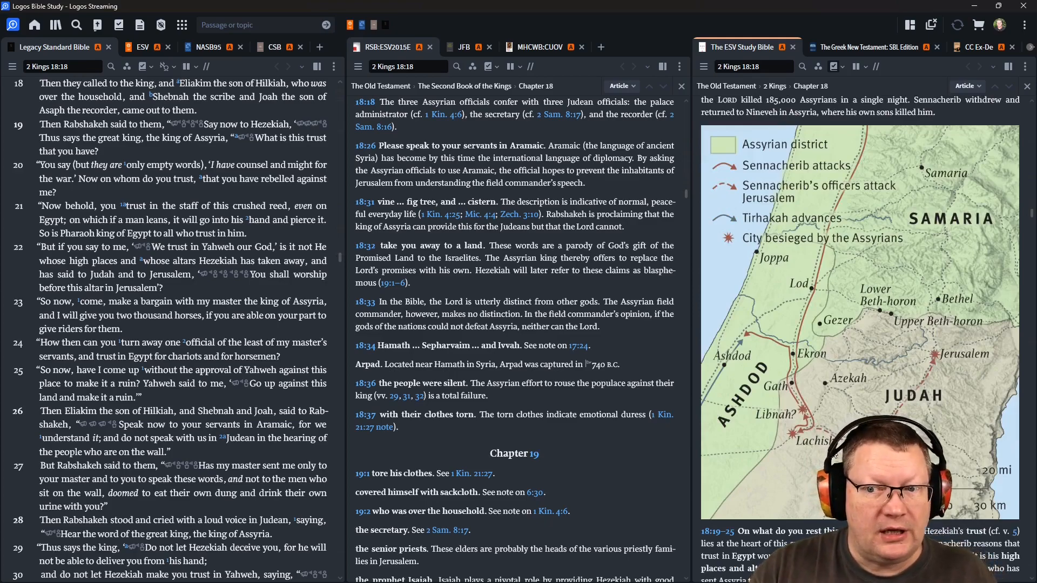
{"action": "scroll", "scroll_direction": "down", "scroll_amount": 3}
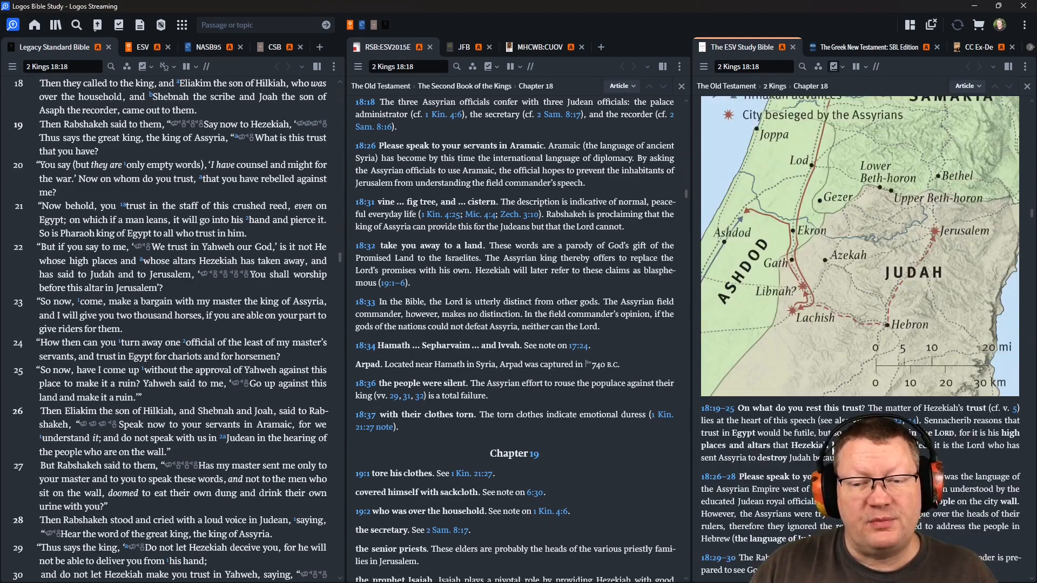
{"action": "scroll", "scroll_direction": "down", "scroll_amount": 3}
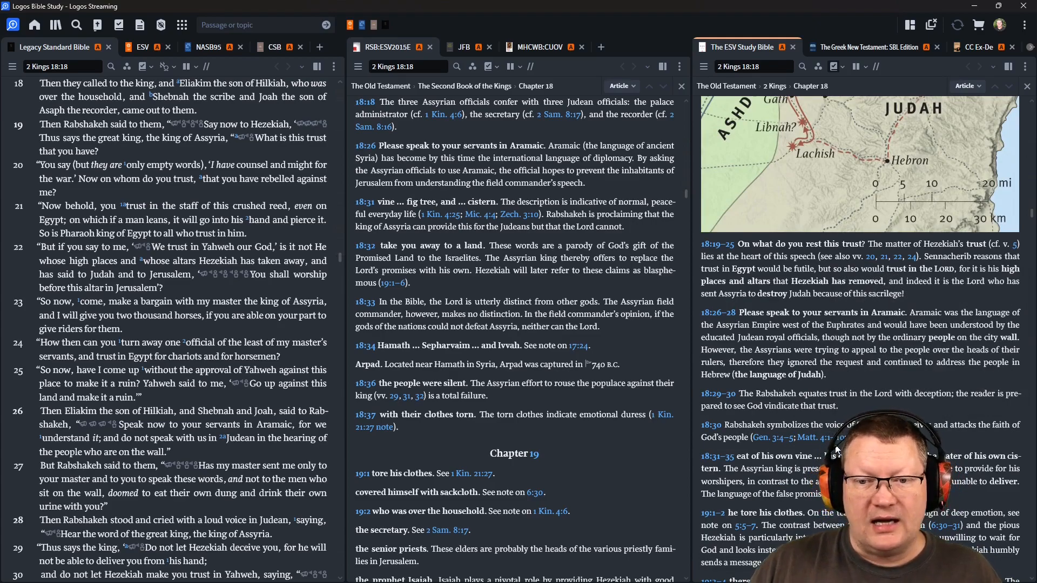
{"action": "scroll", "scroll_direction": "down", "scroll_amount": 3}
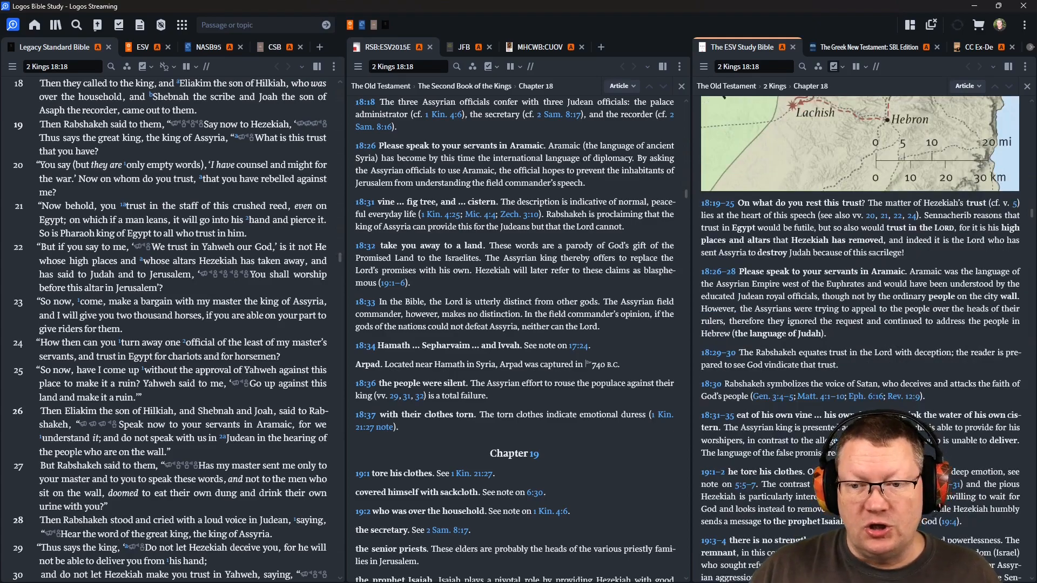
{"action": "scroll", "scroll_direction": "down", "scroll_amount": 3}
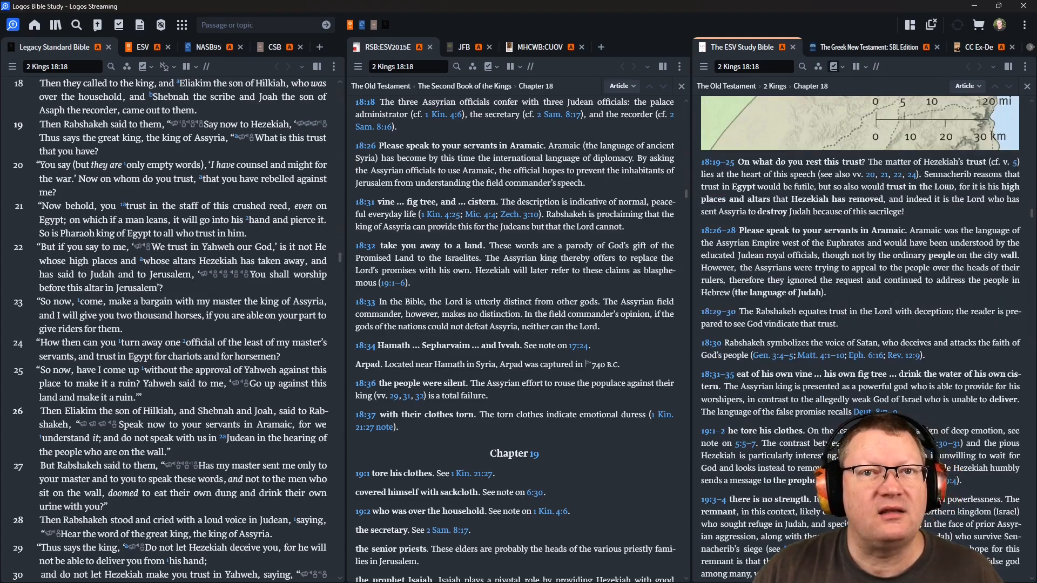
{"action": "scroll", "scroll_direction": "down", "scroll_amount": 3}
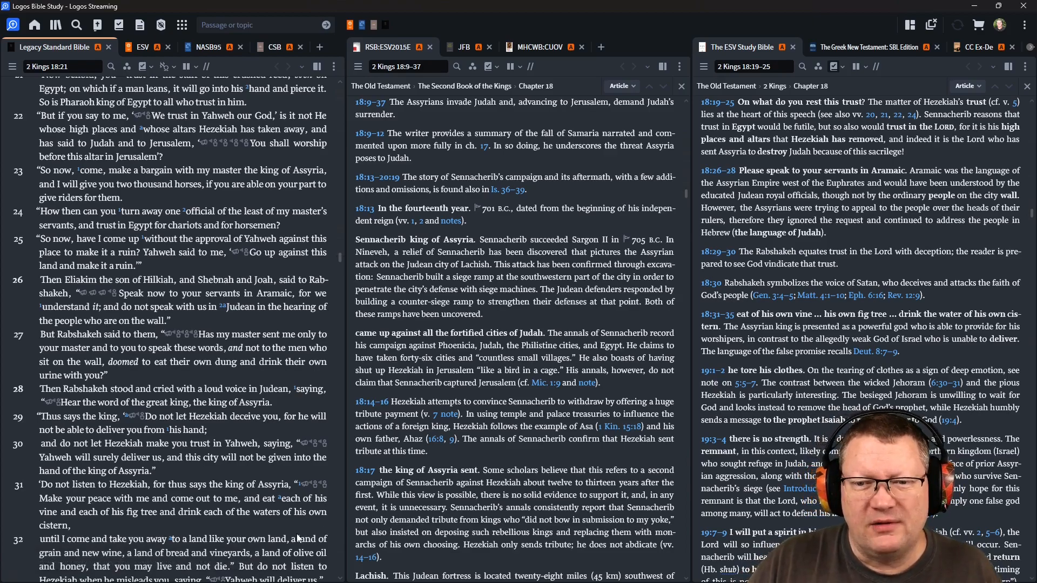
Read 2 Kings 18:28–37 into chapter 19, with notes tracking verses 34–35.
{"action": "scroll", "scroll_direction": "down", "scroll_amount": 3}
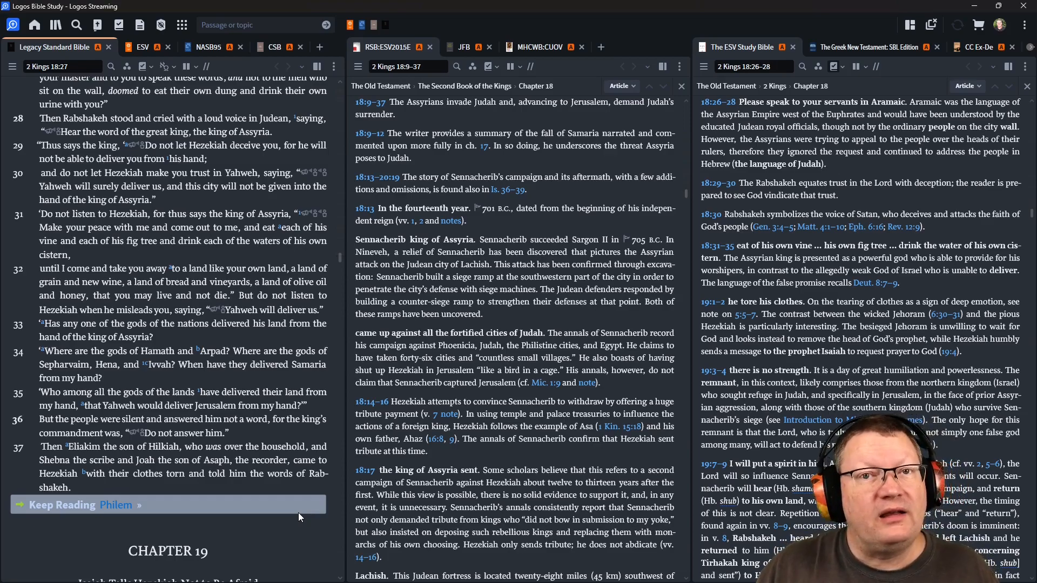
{"action": "scroll", "scroll_direction": "down", "scroll_amount": 3}
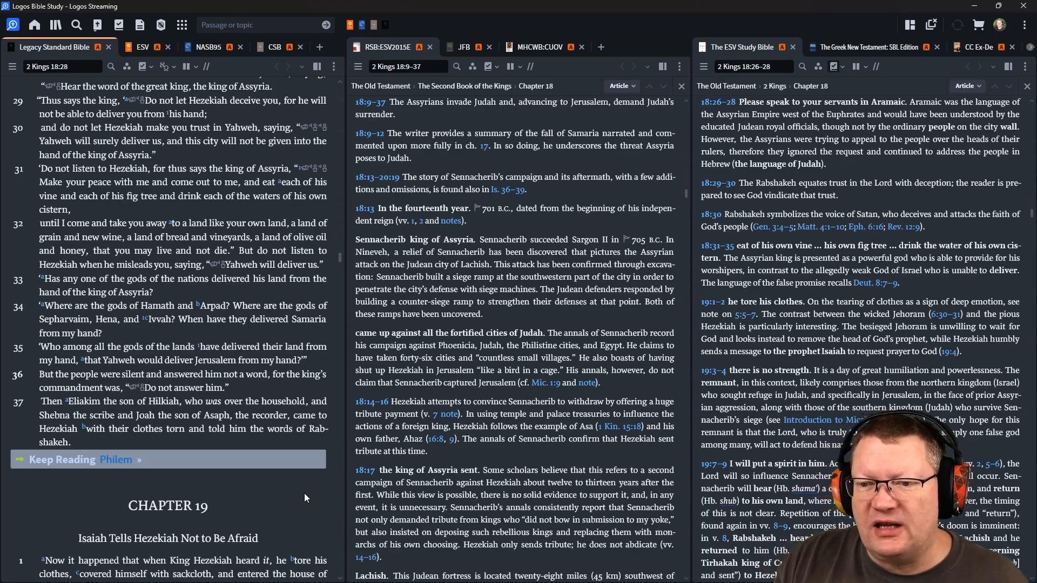
{"action": "scroll", "scroll_direction": "down", "scroll_amount": 3}
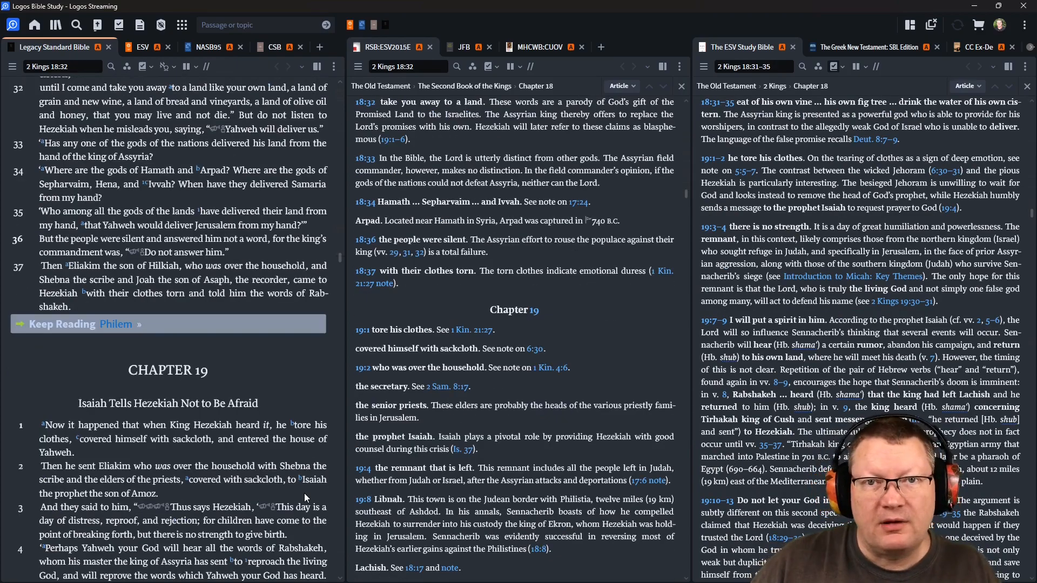
{"action": "scroll", "scroll_direction": "down", "scroll_amount": 3}
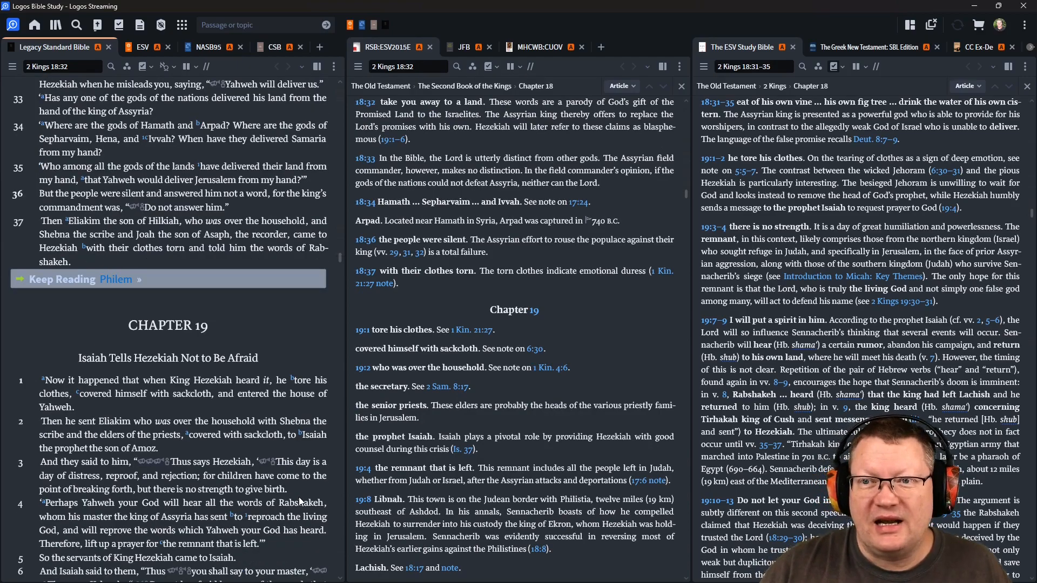
{"action": "scroll", "scroll_direction": "down", "scroll_amount": 3}
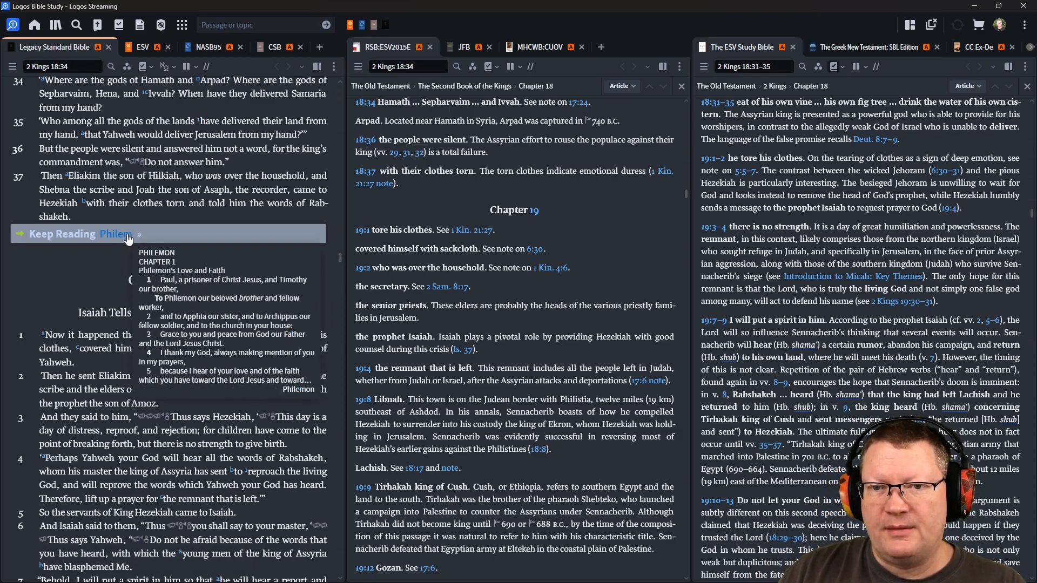
Follow the Keep Reading 'Philem' link to show Philemon's introduction in all panes.
{"action": "left_click", "coordinate": [117, 233]}
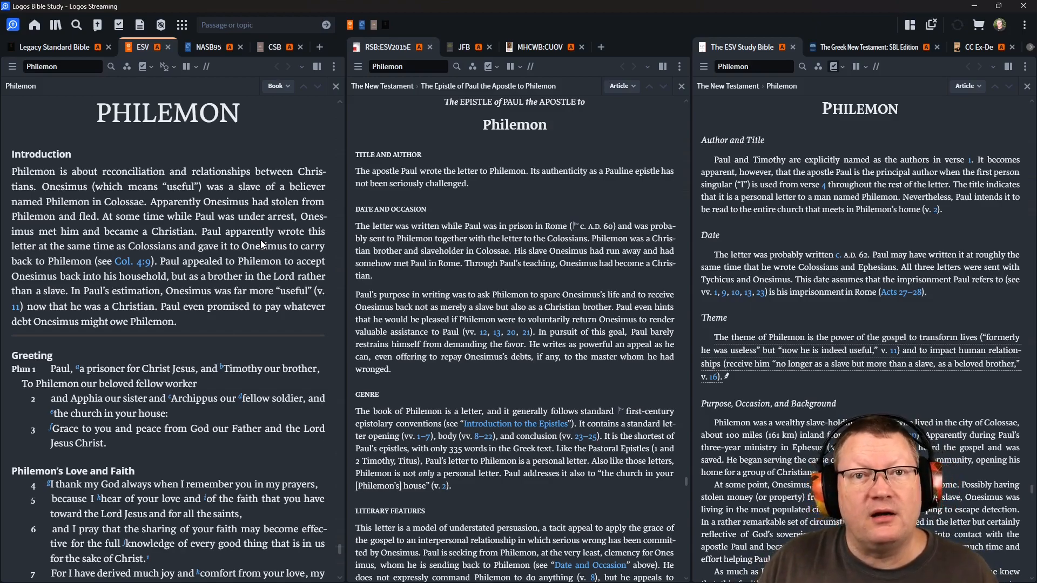
{"action": "mouse_move", "coordinate": [68, 77]}
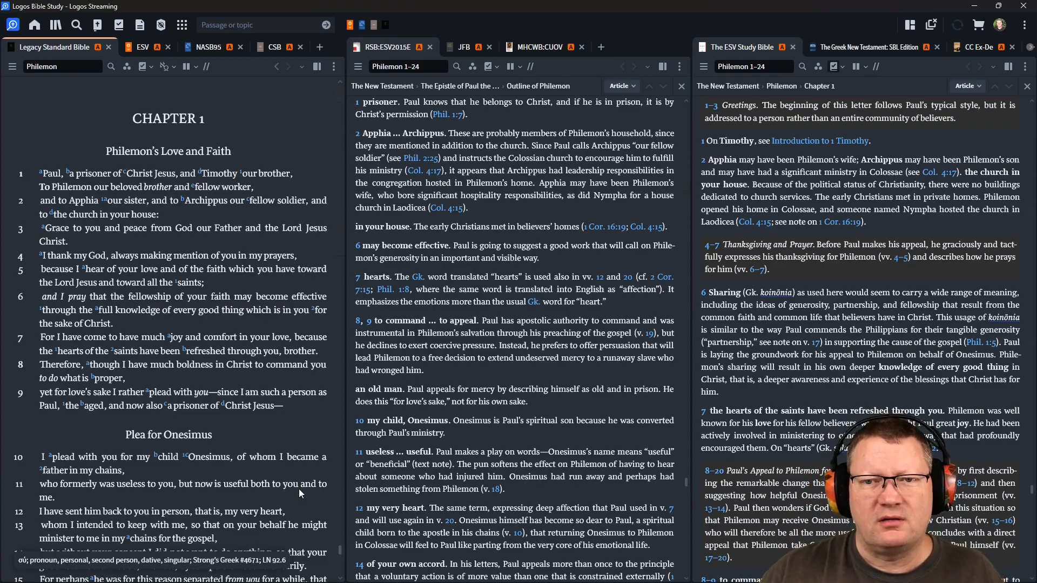
Scroll through Philemon 1–25 and its closing notes, with the linked panes syncing.
{"action": "scroll", "scroll_direction": "down", "scroll_amount": 3}
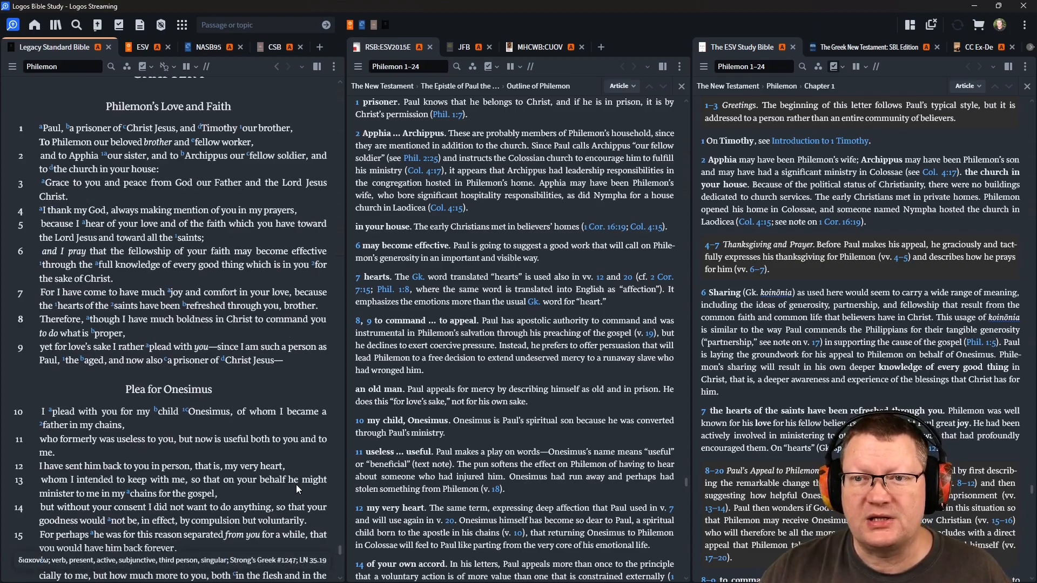
{"action": "scroll", "scroll_direction": "down", "scroll_amount": 3}
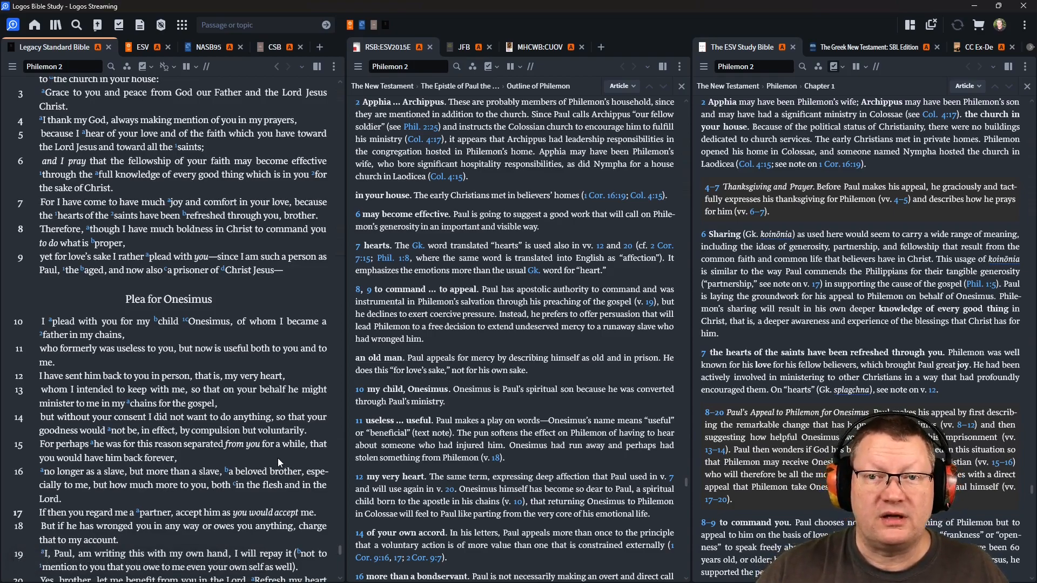
{"action": "mouse_move", "coordinate": [276, 463]}
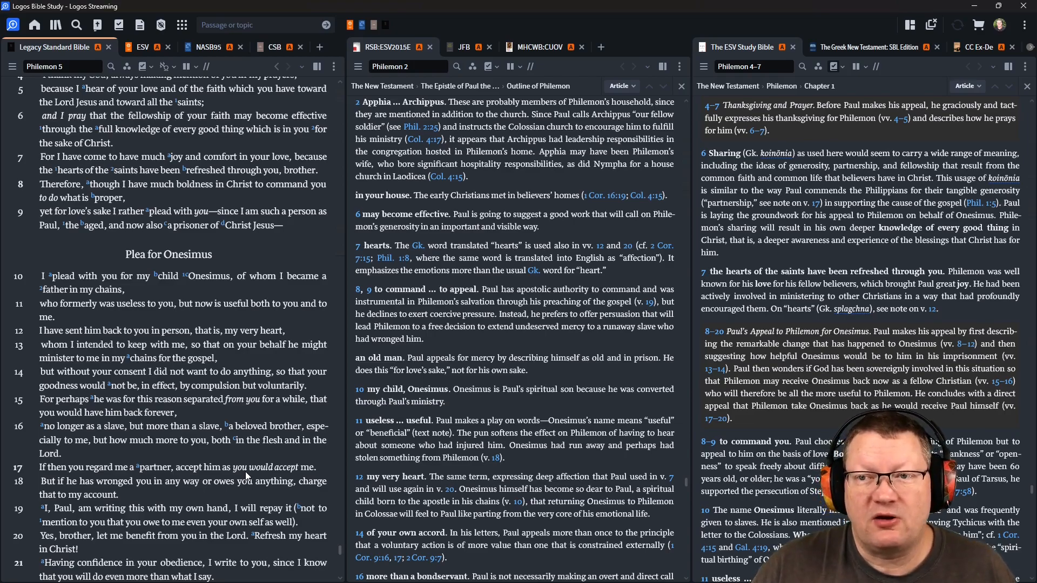
{"action": "scroll", "scroll_direction": "down", "scroll_amount": 3}
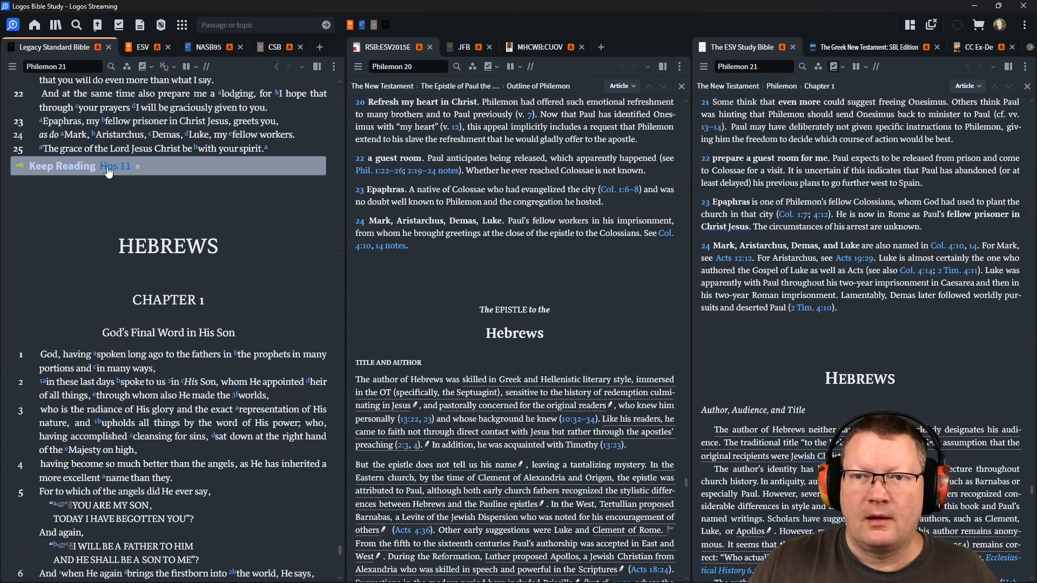
Jump to Hosea 11 and read on to verse 8 with synced study notes.
{"action": "left_click", "coordinate": [116, 166]}
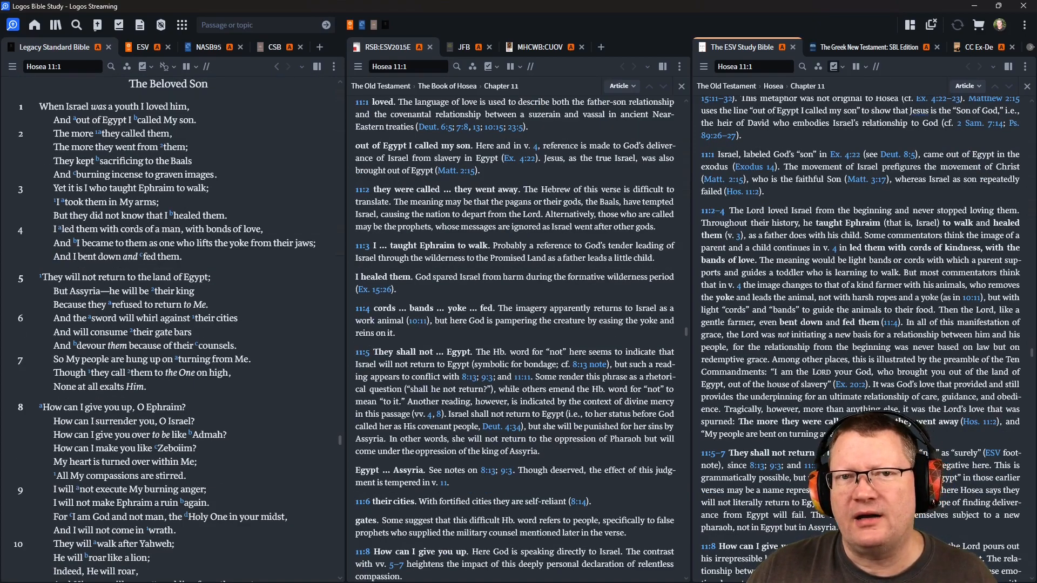
{"action": "scroll", "scroll_direction": "down", "scroll_amount": 3}
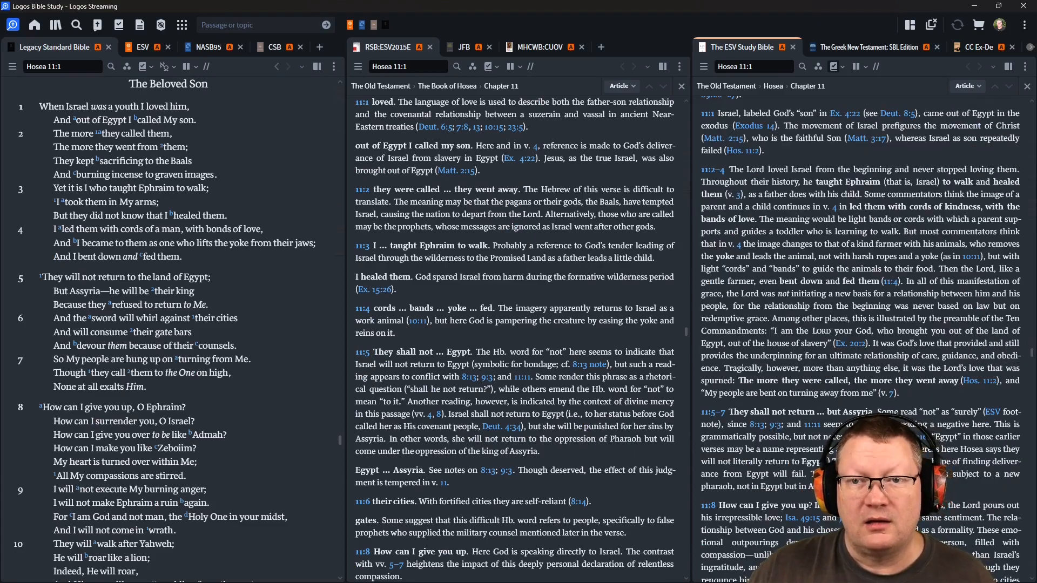
{"action": "scroll", "scroll_direction": "down", "scroll_amount": 3}
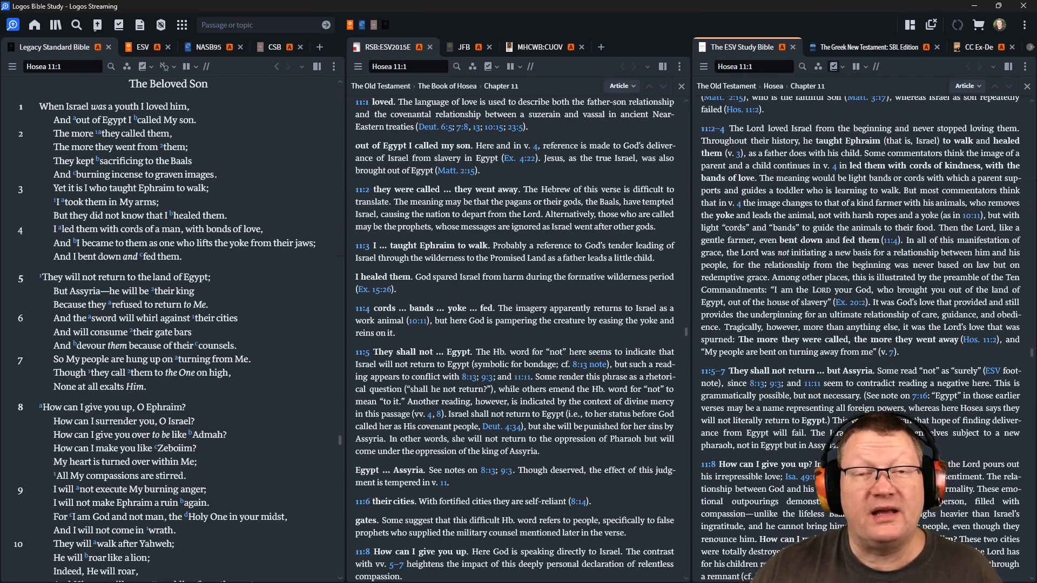
{"action": "scroll", "scroll_direction": "down", "scroll_amount": 3}
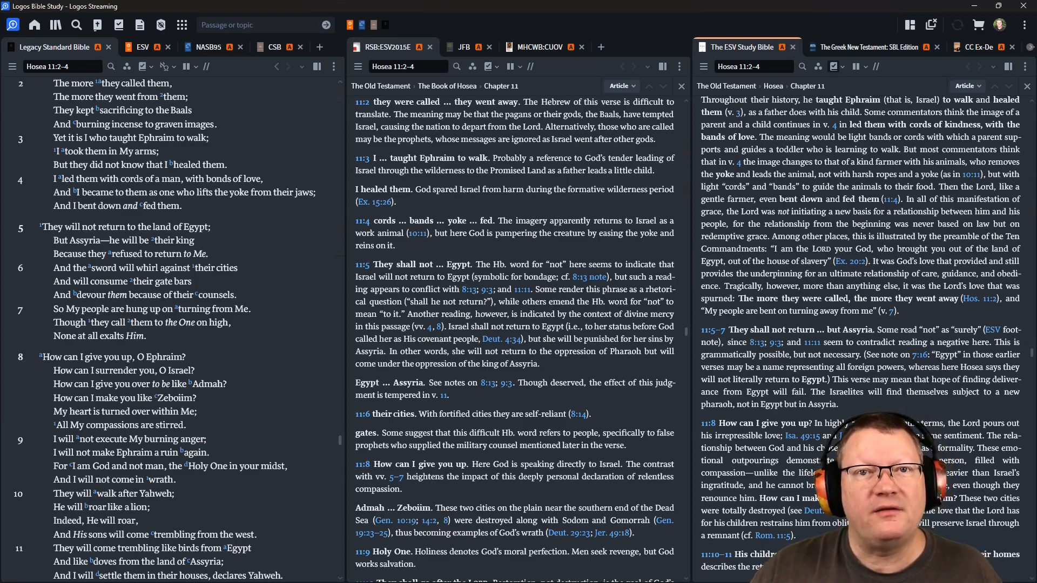
{"action": "scroll", "scroll_direction": "down", "scroll_amount": 3}
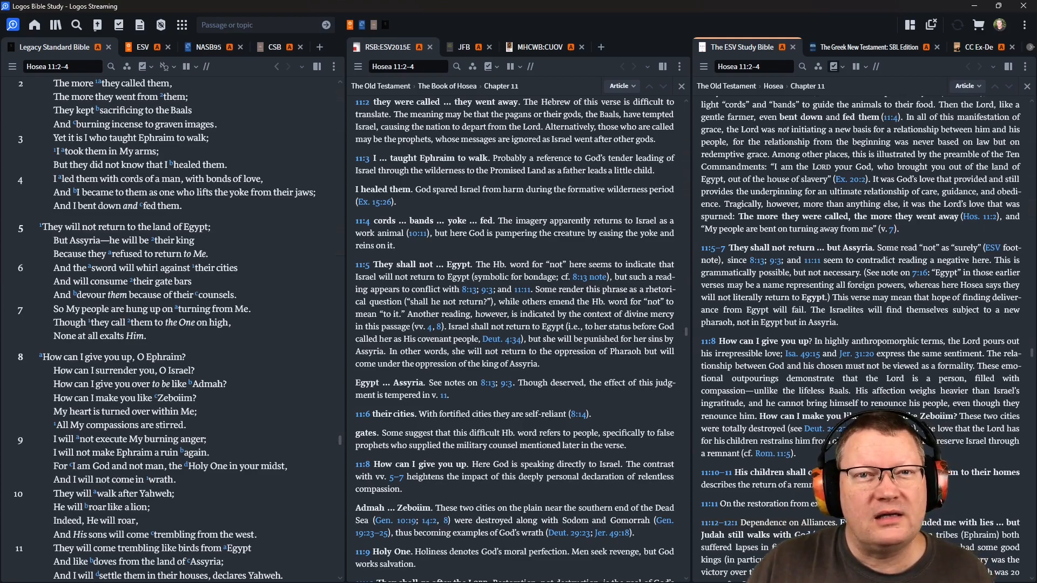
{"action": "scroll", "scroll_direction": "down", "scroll_amount": 3}
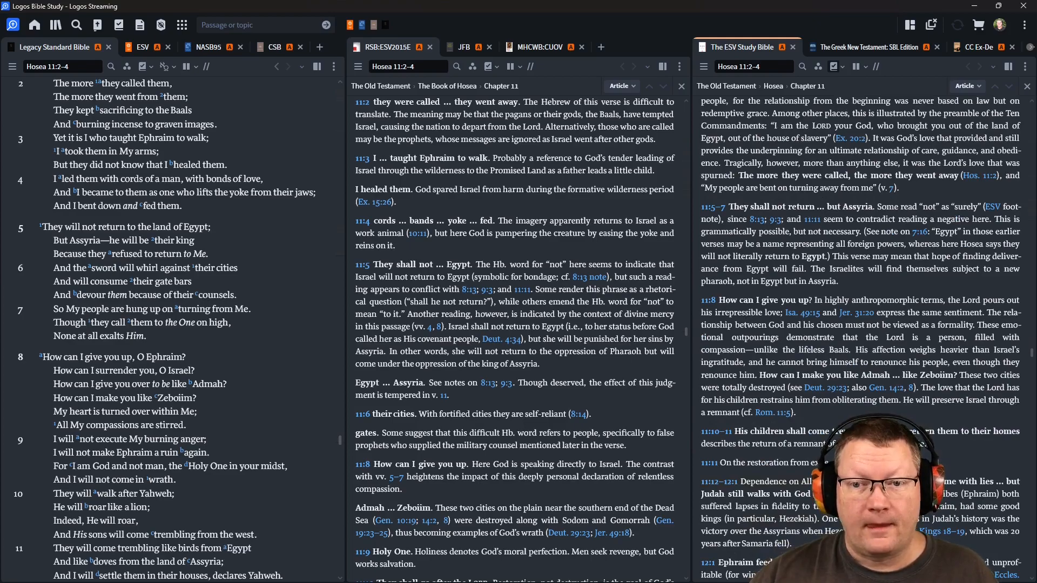
{"action": "scroll", "scroll_direction": "down", "scroll_amount": 3}
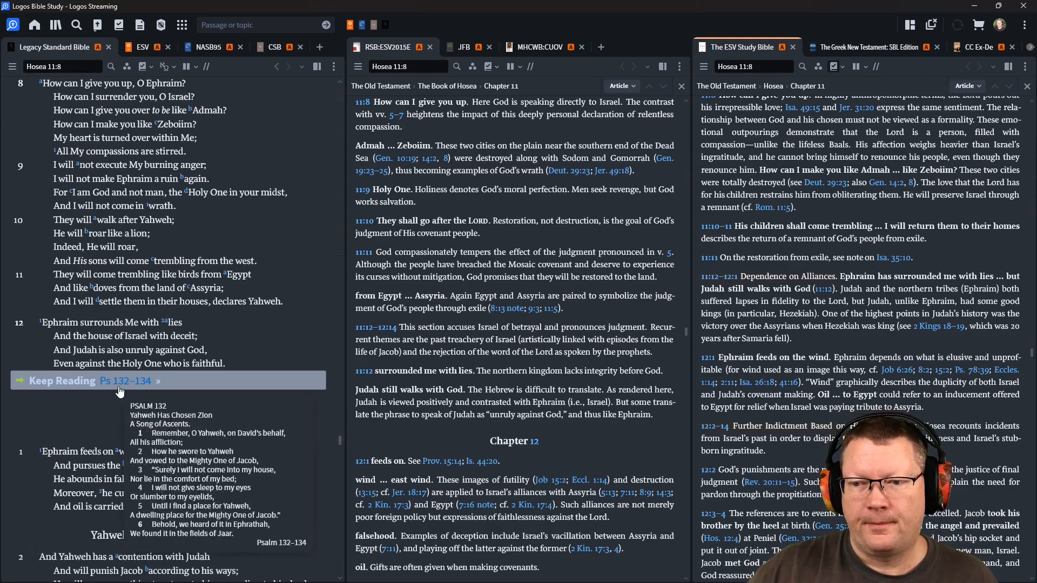
Jump to Psalms 132–134 and read through Psalms 133–134 toward Psalm 135.
{"action": "left_click", "coordinate": [125, 380]}
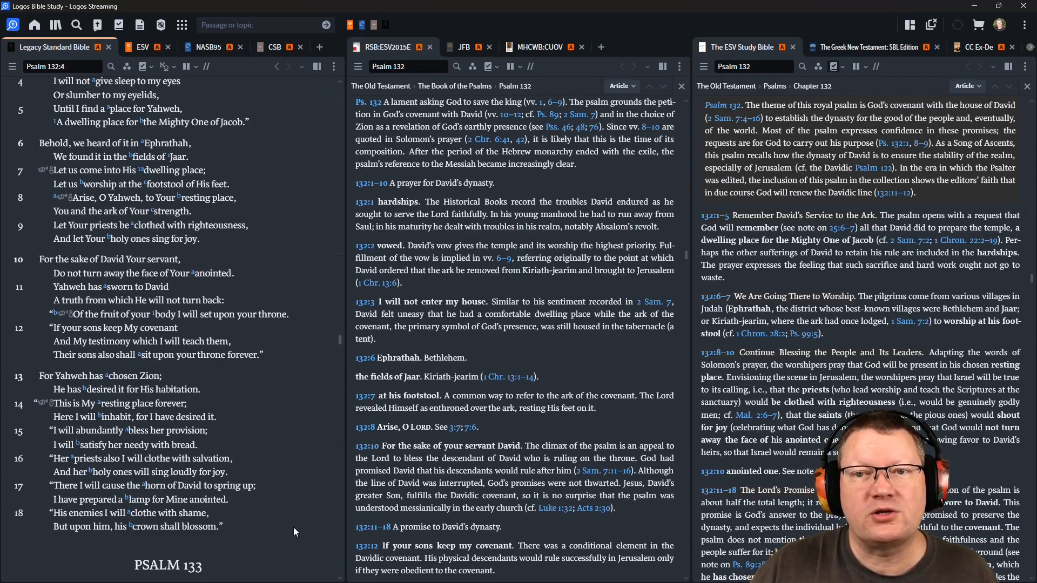
{"action": "scroll", "scroll_direction": "down", "scroll_amount": 3}
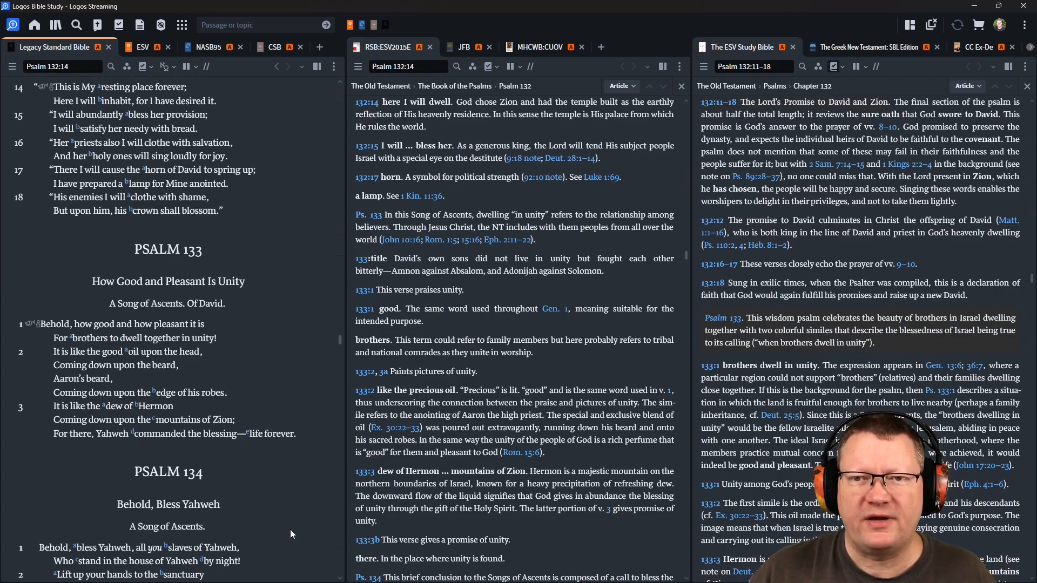
{"action": "scroll", "scroll_direction": "down", "scroll_amount": 3}
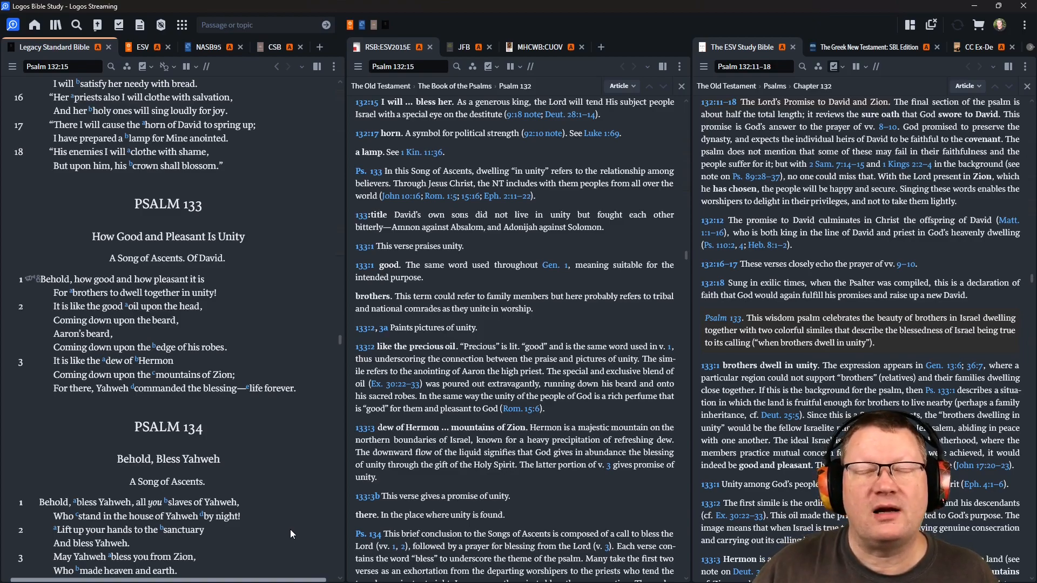
{"action": "scroll", "scroll_direction": "down", "scroll_amount": 3}
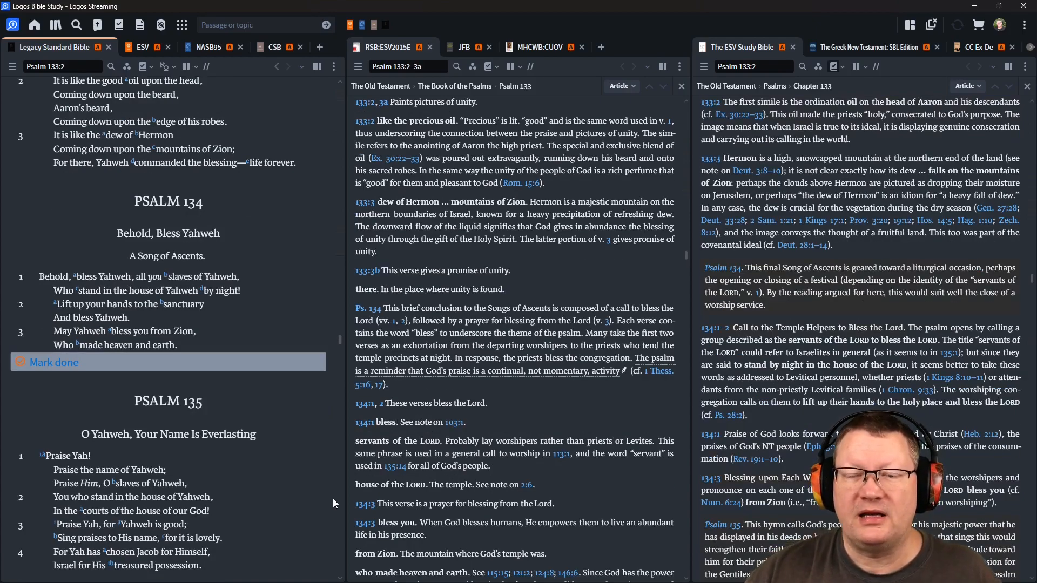
{"action": "scroll", "scroll_direction": "down", "scroll_amount": 3}
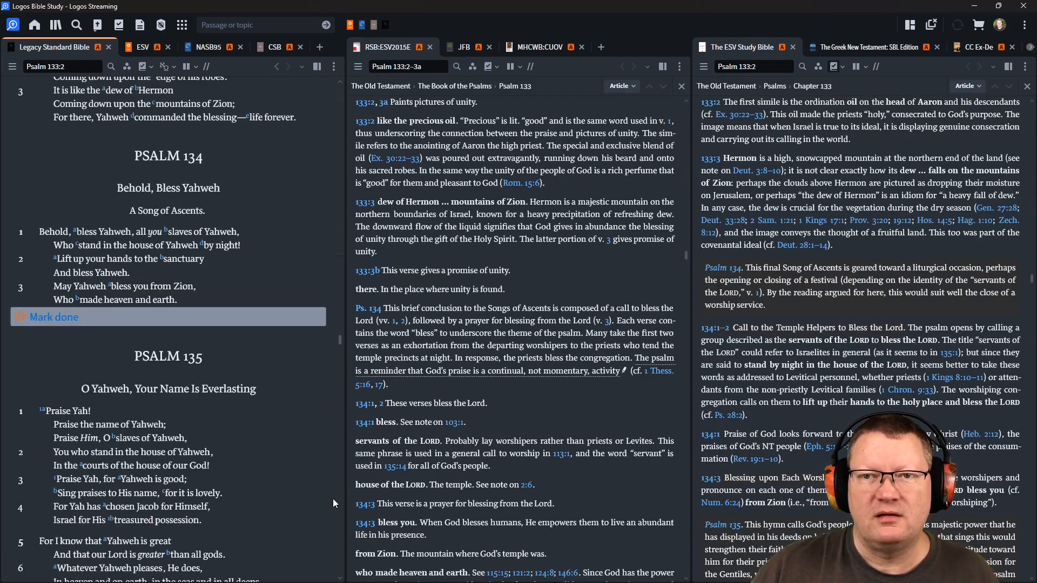